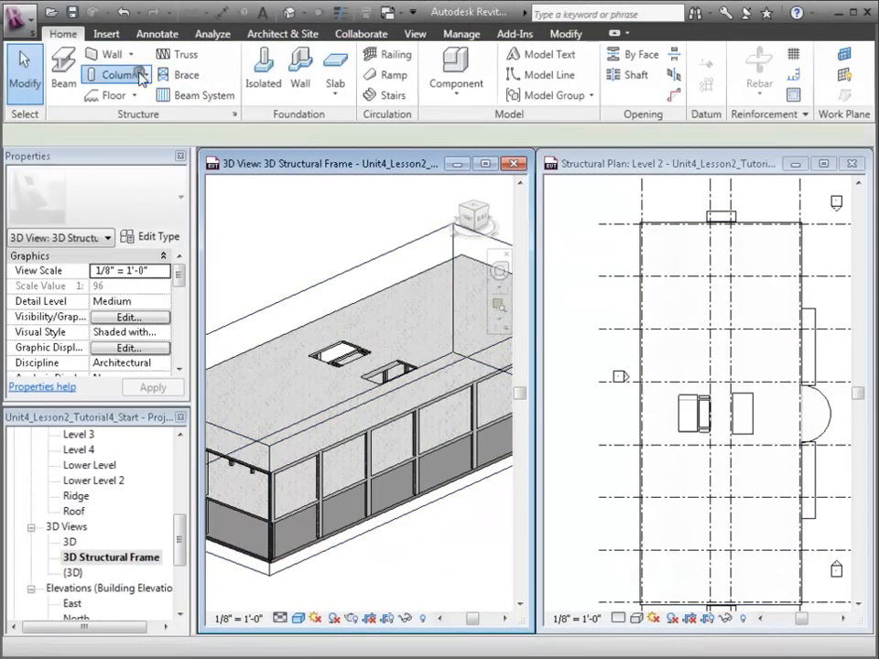
# - Load Timber-Column.rfa from Columns > Wood and choose its 6x6 type for placement
pyautogui.click(114, 74)
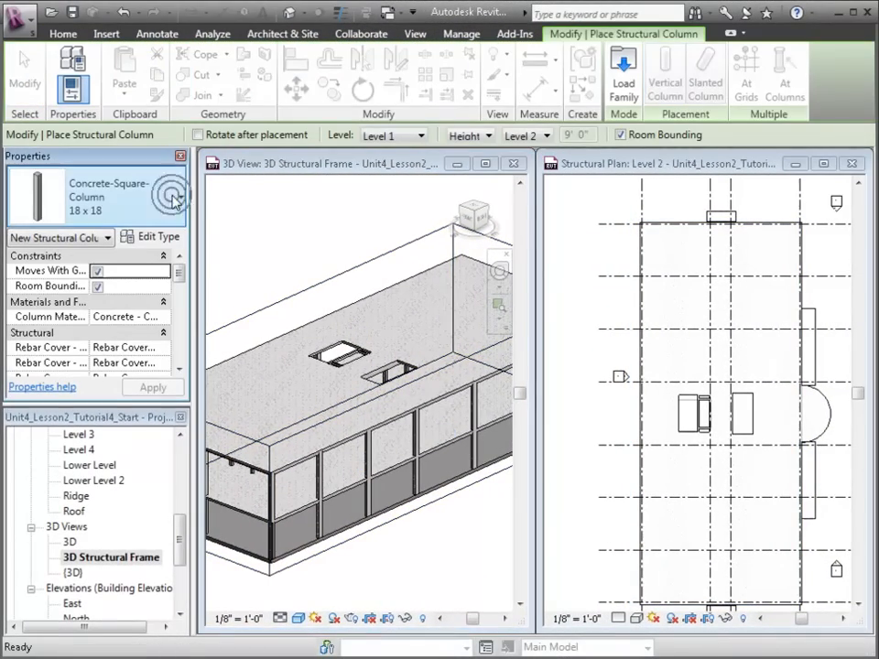
pyautogui.click(158, 237)
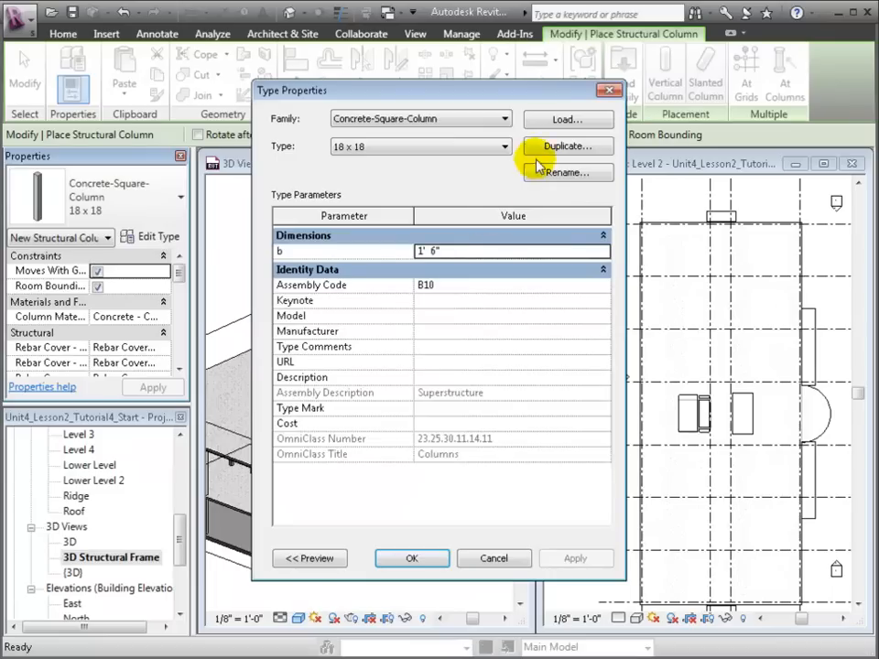
pyautogui.click(567, 119)
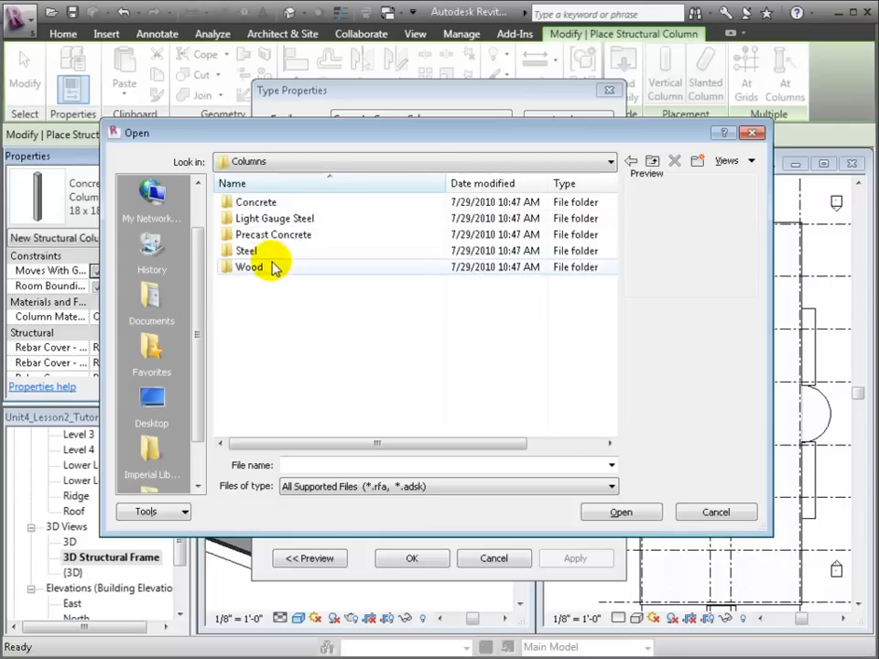
pyautogui.doubleClick(249, 268)
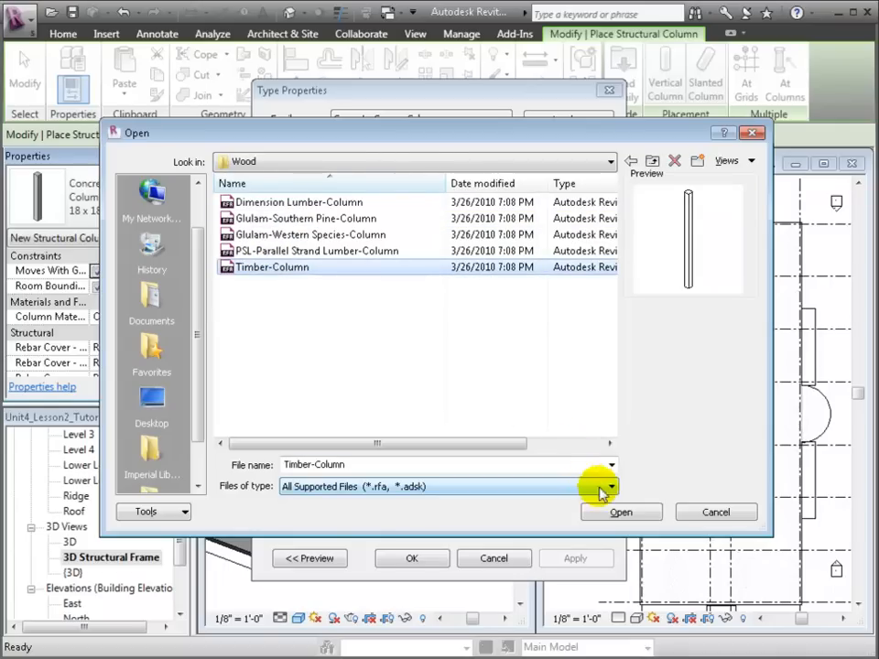
pyautogui.click(621, 513)
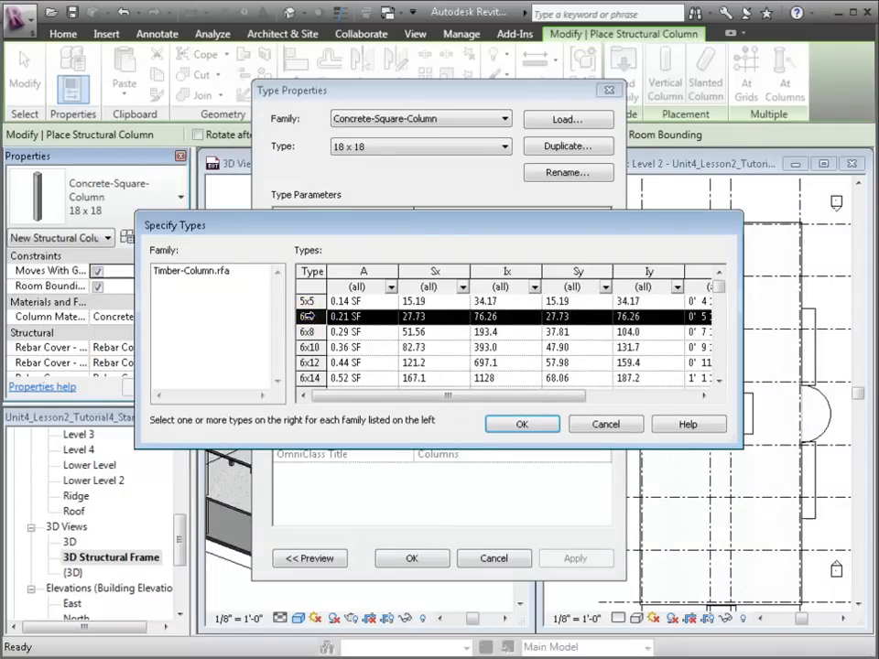
pyautogui.click(522, 425)
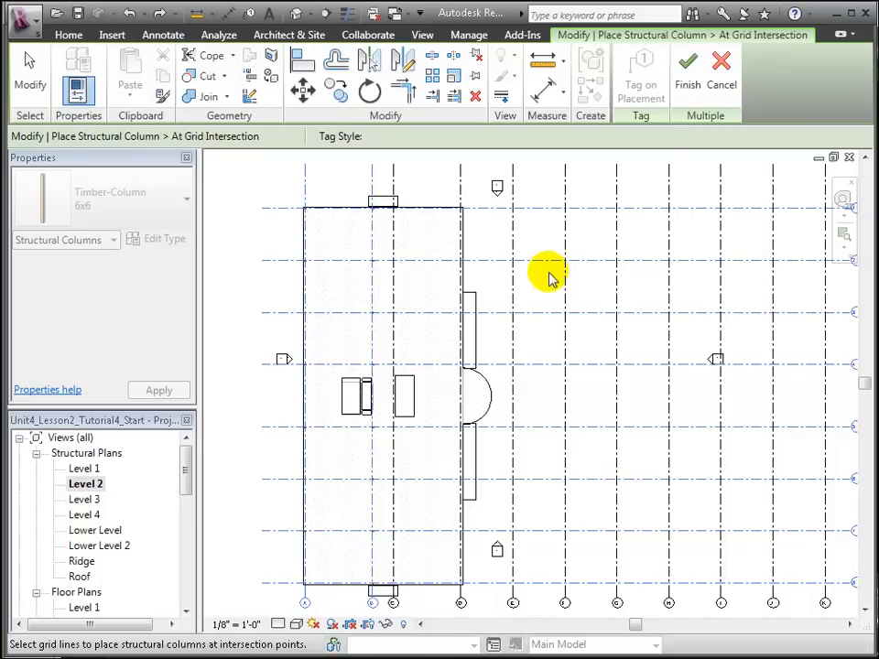
# - Finish placing 6x6 timber columns at the selected grid intersections
pyautogui.click(667, 69)
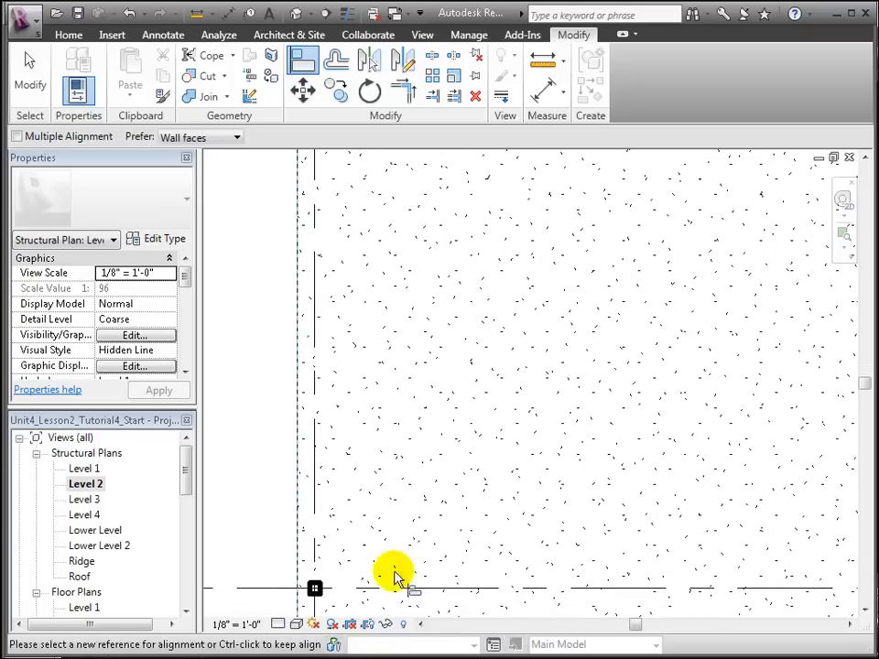
# - Align the edge column to the picked wall face reference
pyautogui.click(315, 588)
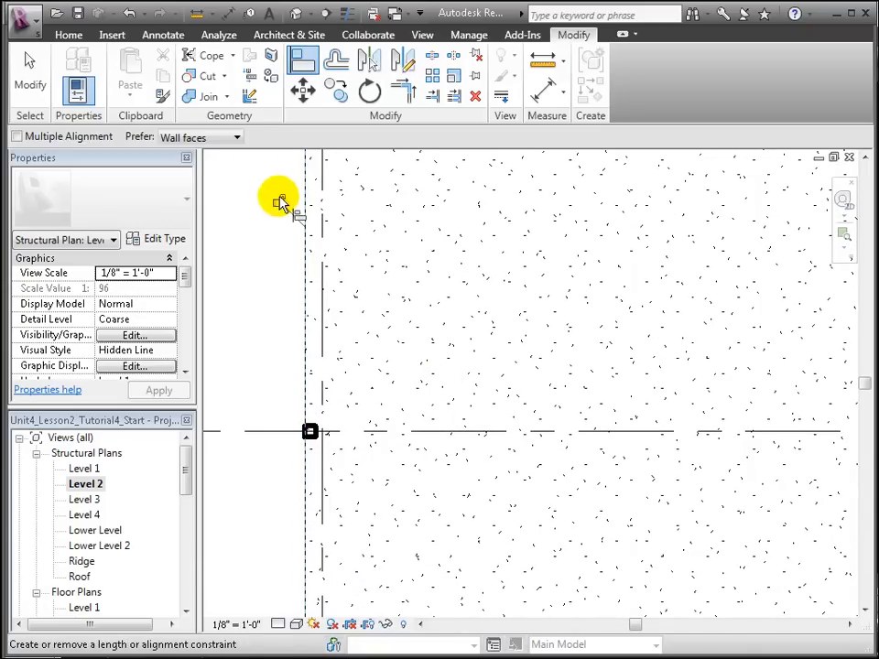
pyautogui.click(310, 550)
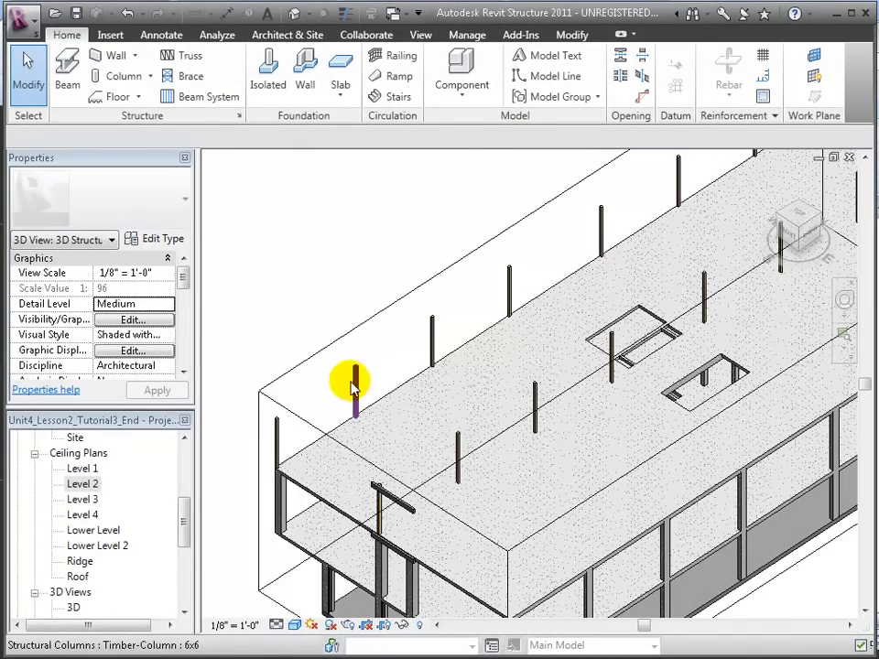
# - Browse Imperial Library > Structural > Framing for the Glulam-Southern Pine beam family
pyautogui.click(66, 70)
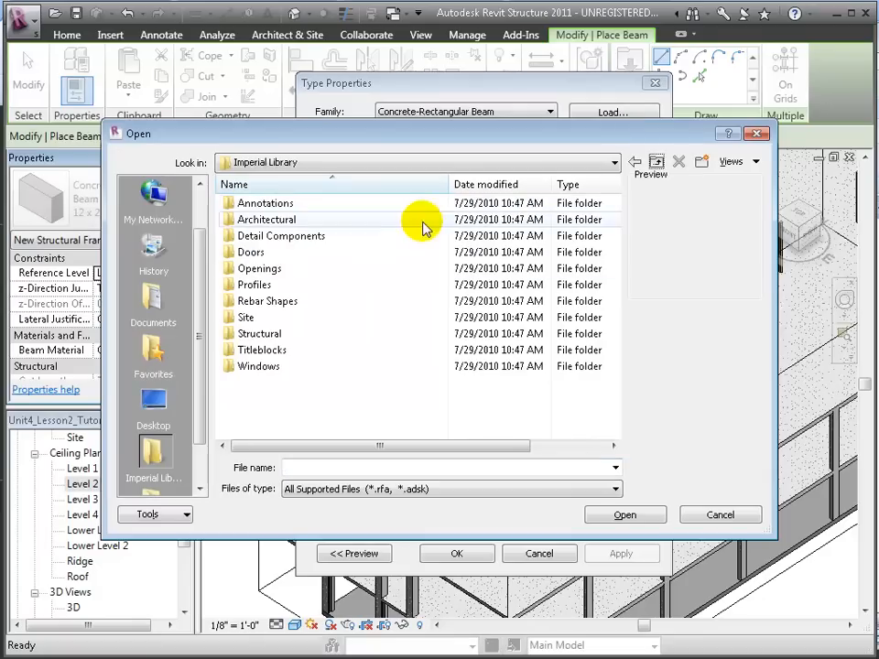
pyautogui.doubleClick(260, 333)
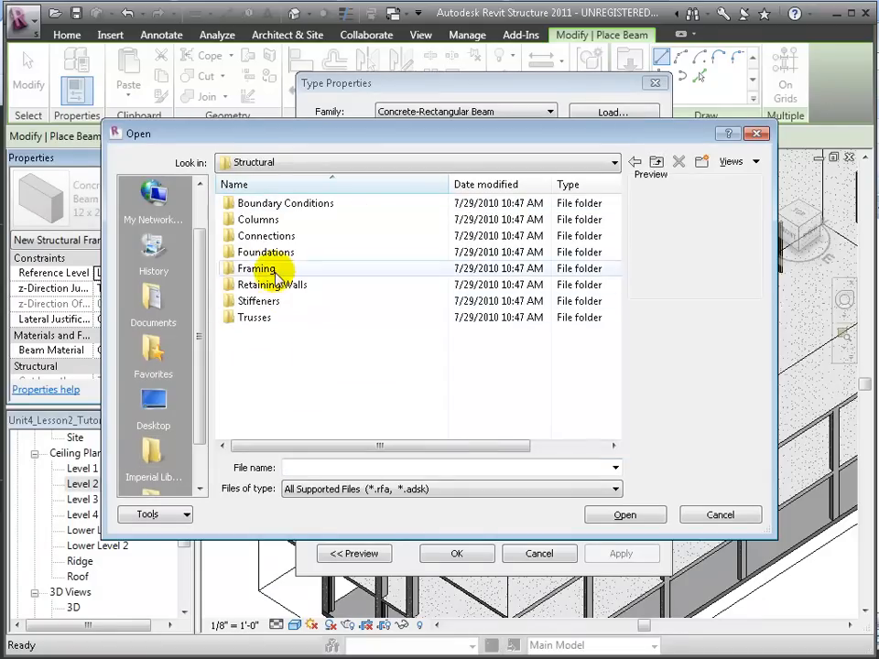
pyautogui.doubleClick(257, 267)
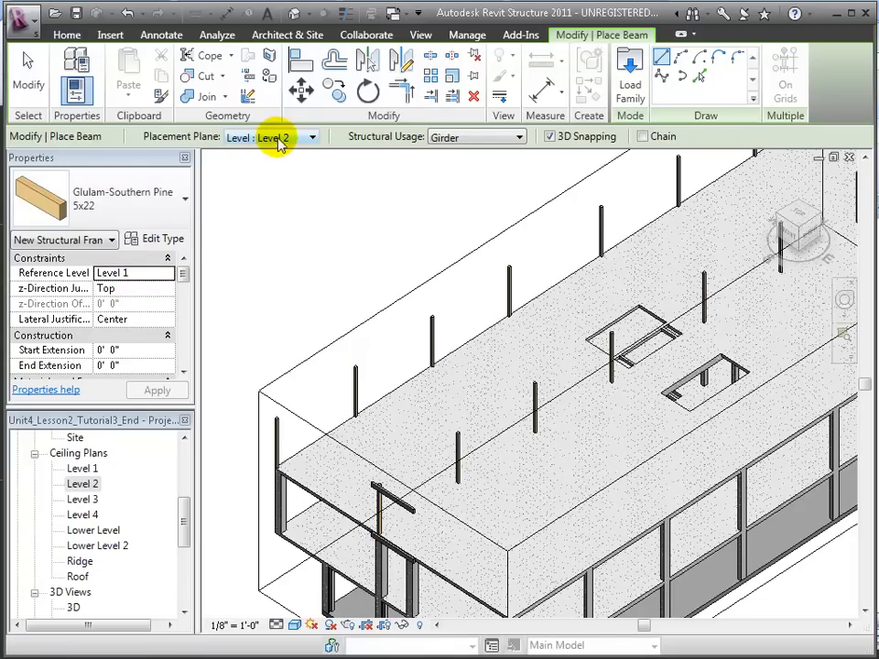
# - Set the beam Placement Plane to Level 3, then go to the Level 2 ceiling plan
pyautogui.click(311, 136)
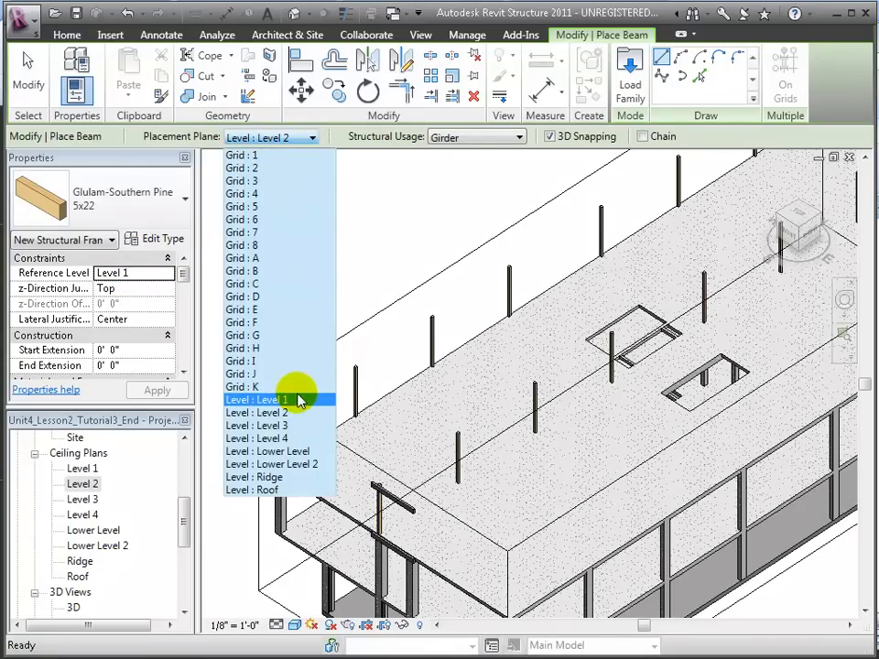
pyautogui.click(256, 424)
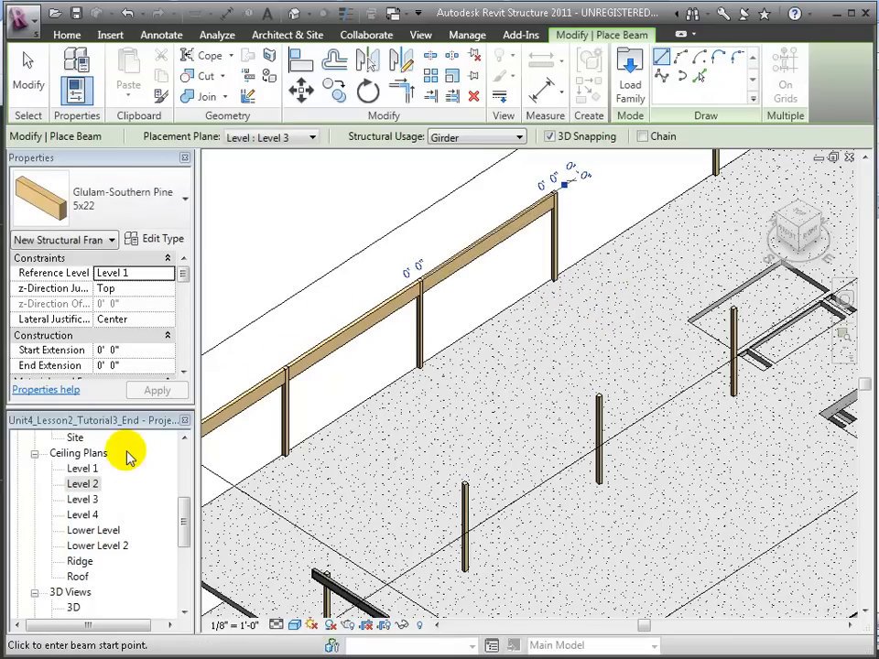
pyautogui.doubleClick(80, 484)
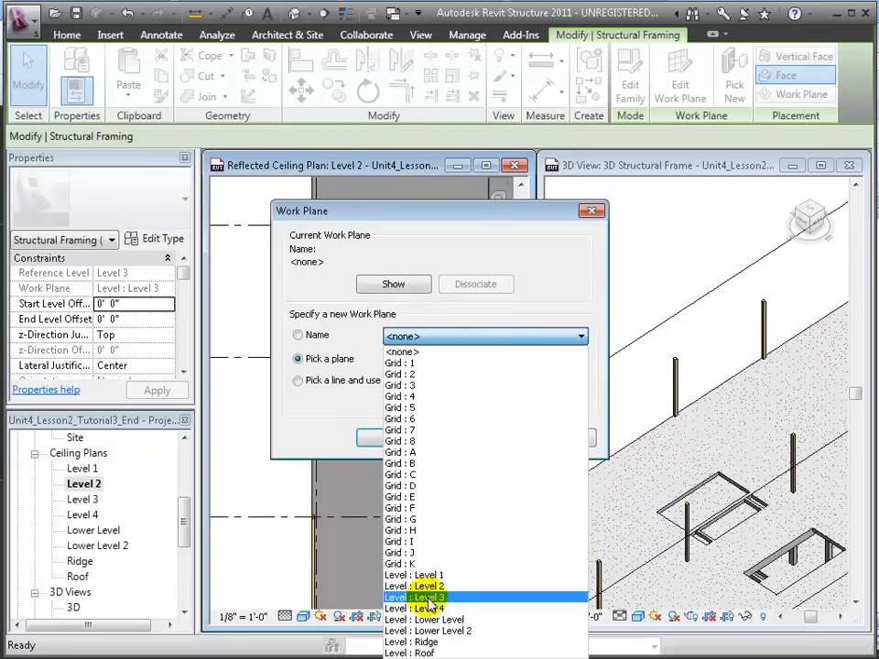
# - With Level 3 as work plane, draw a girder from the corner column to the far column
pyautogui.click(431, 597)
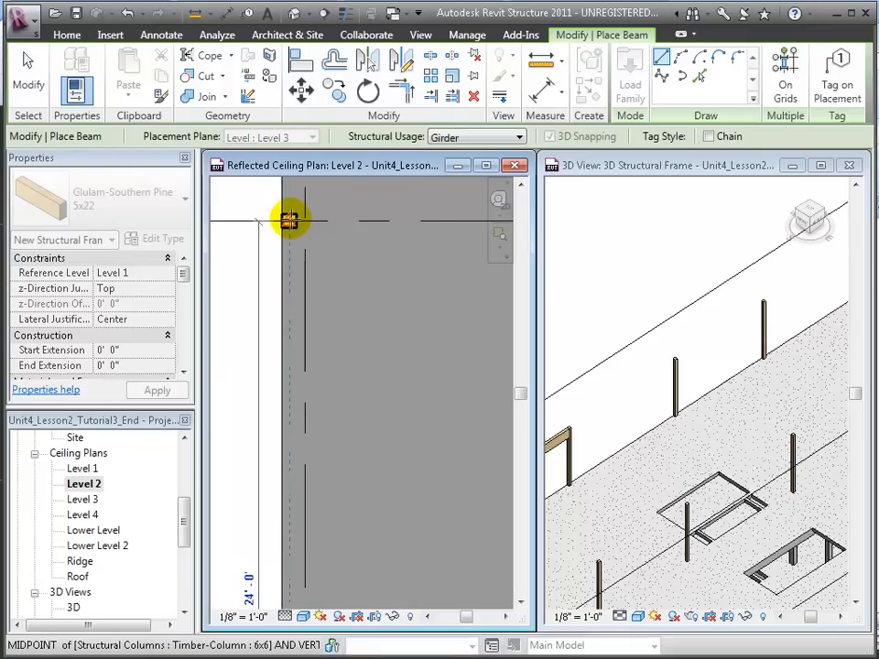
pyautogui.click(315, 542)
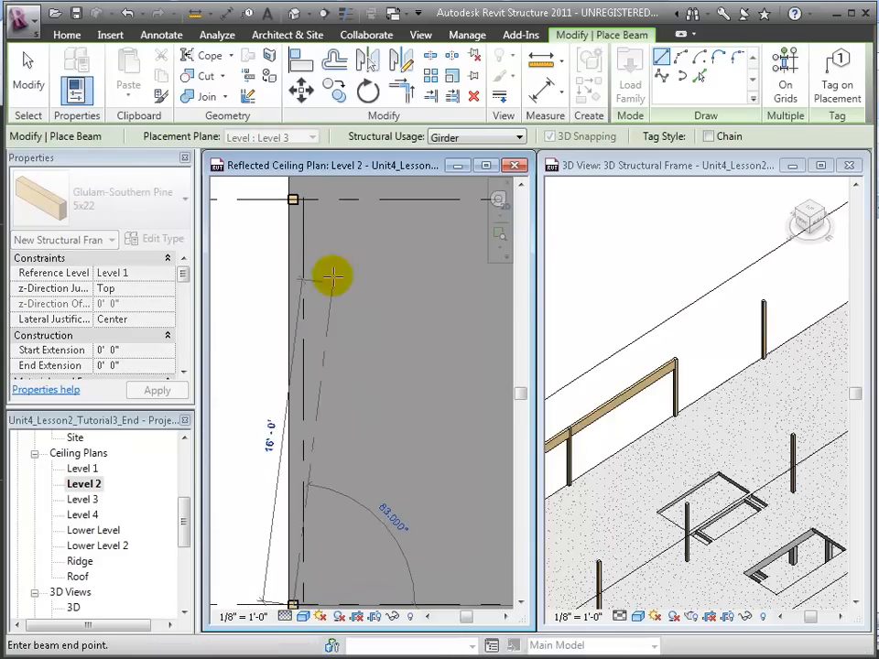
pyautogui.click(293, 198)
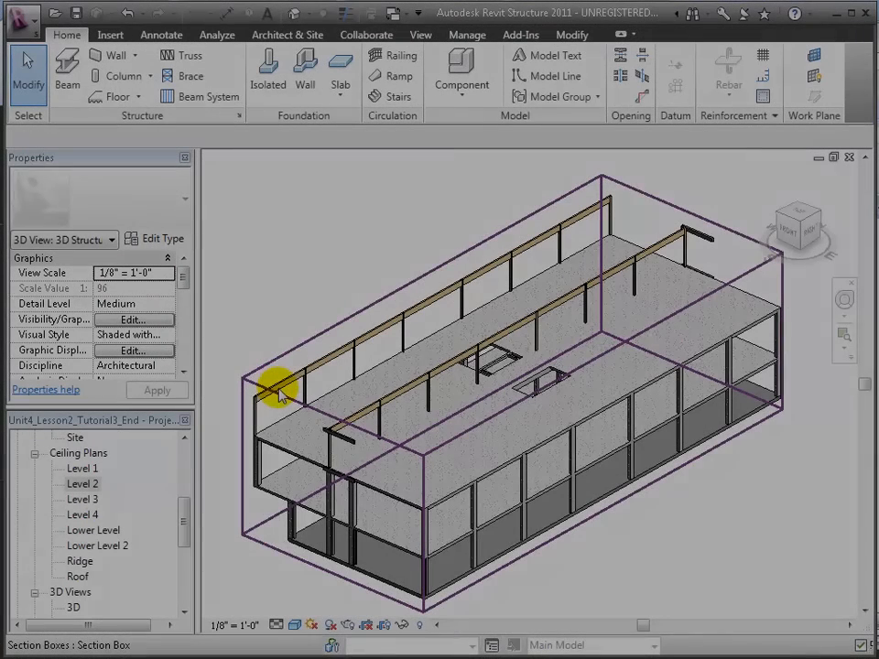
# - Give both girders Start and End Level Offset of -8 3/4"
pyautogui.rightClick(275, 385)
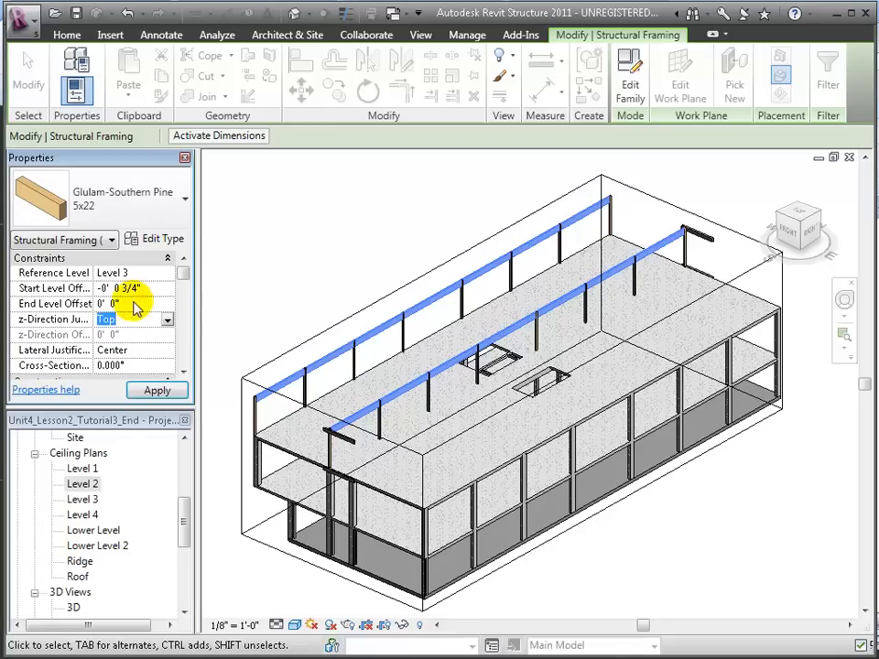
pyautogui.click(158, 390)
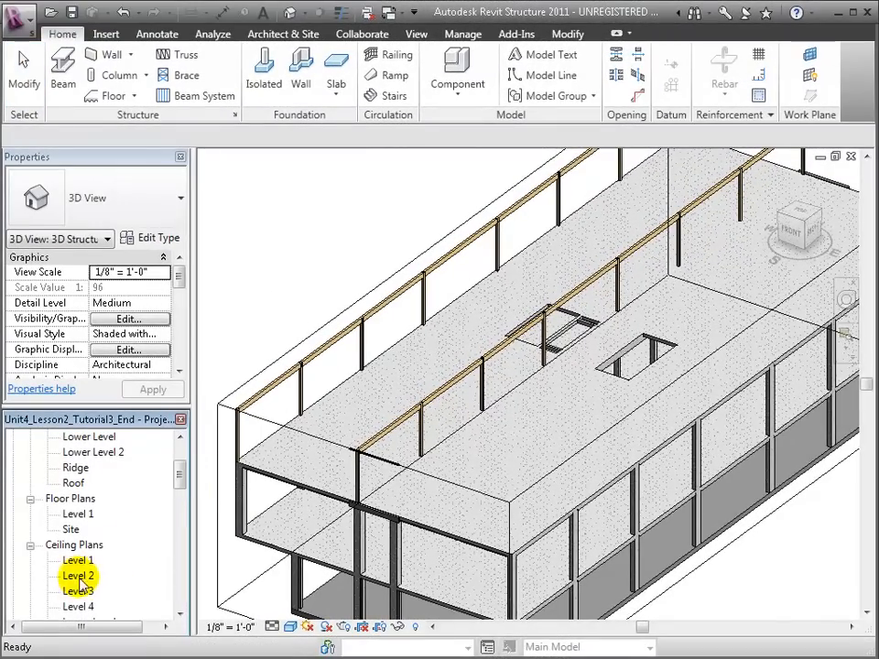
# - Start a Beam System in the Level 2 ceiling plan with Level 3 as its work plane
pyautogui.doubleClick(79, 575)
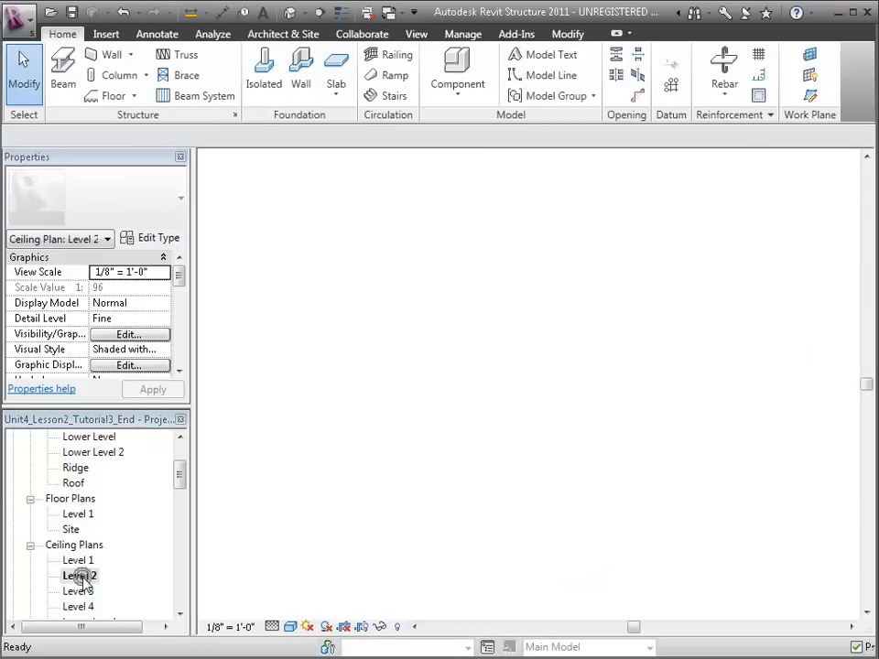
pyautogui.doubleClick(81, 575)
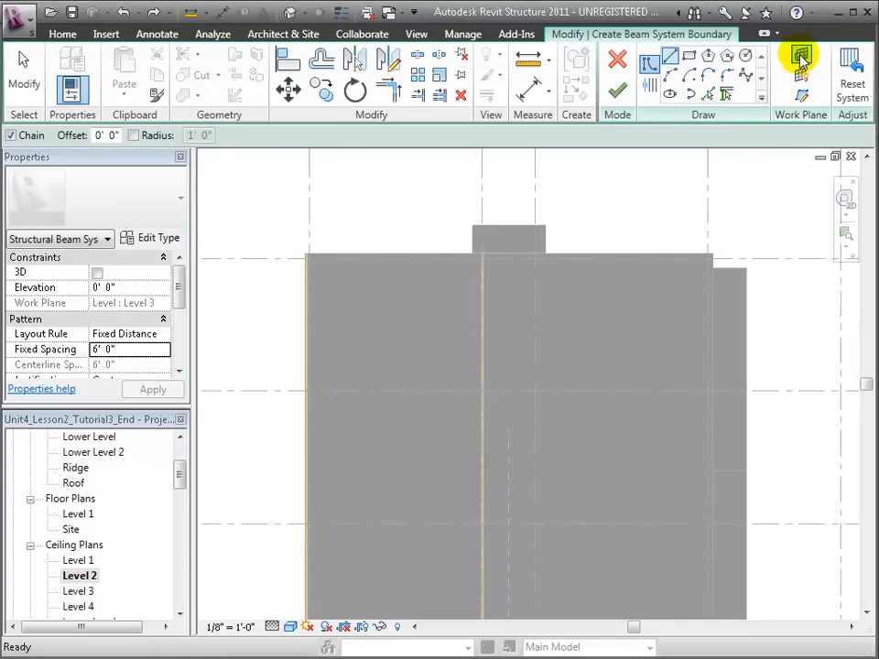
pyautogui.click(802, 58)
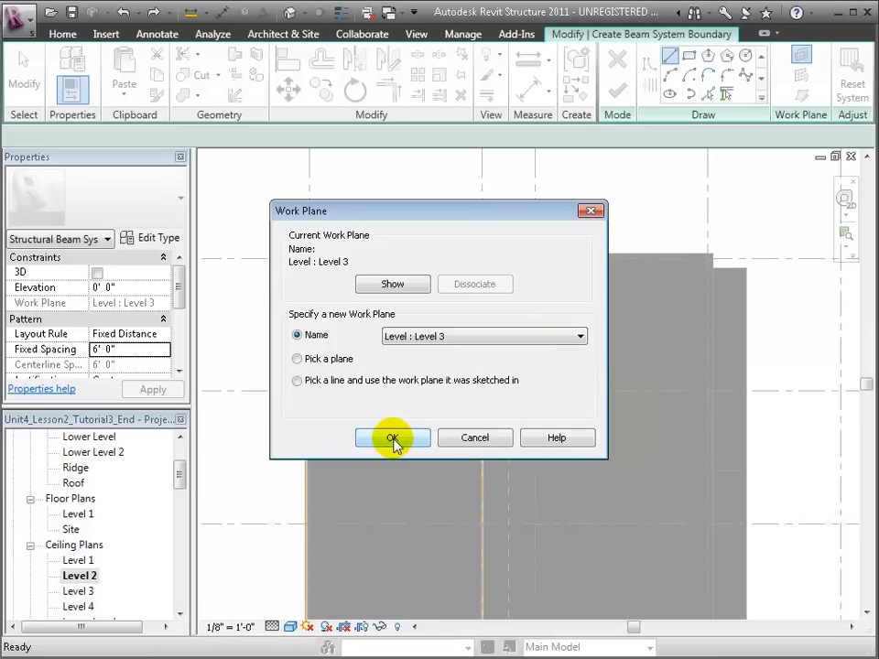
pyautogui.click(392, 438)
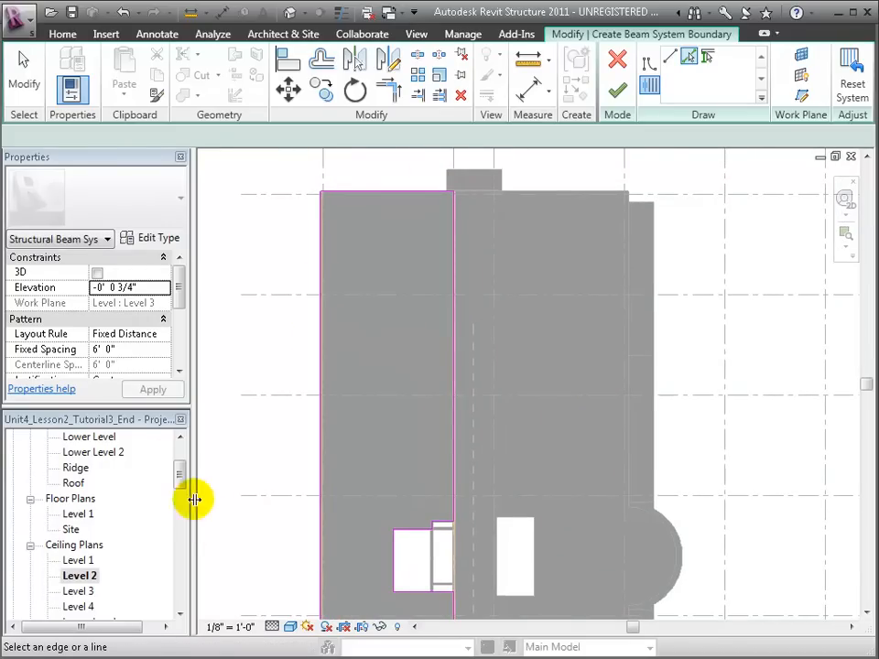
# - Set beam system spacing to 2' 8" and load TJL Wood Open Web Joist with 14" and 16" types
pyautogui.scroll(-3)
pyautogui.write('2')
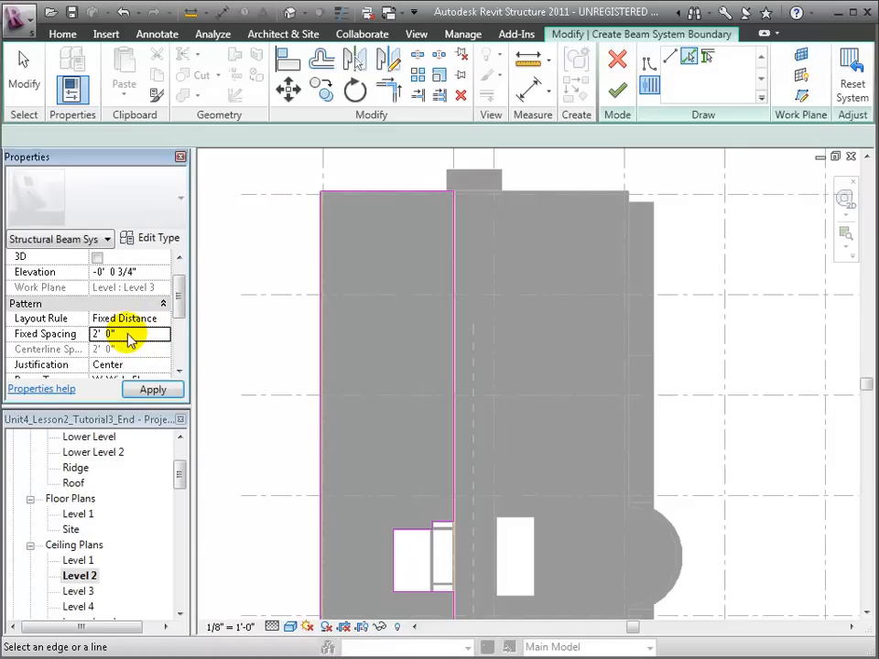
pyautogui.click(168, 333)
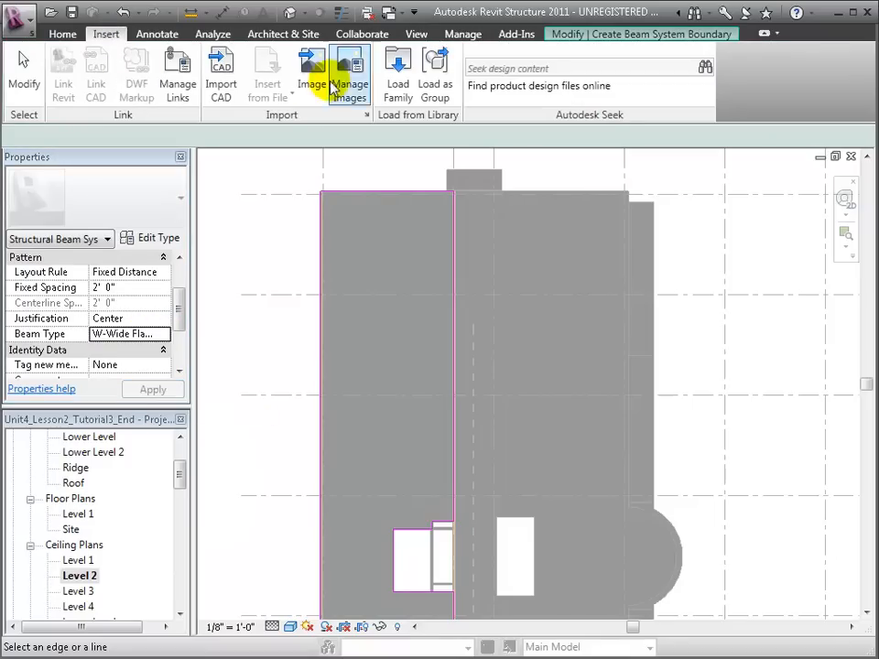
pyautogui.click(398, 73)
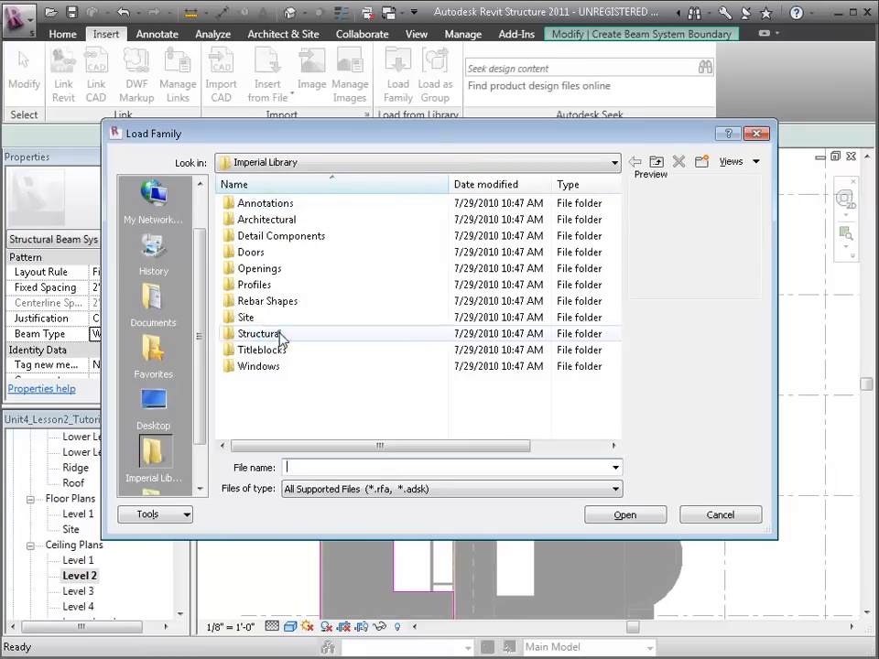
pyautogui.doubleClick(260, 334)
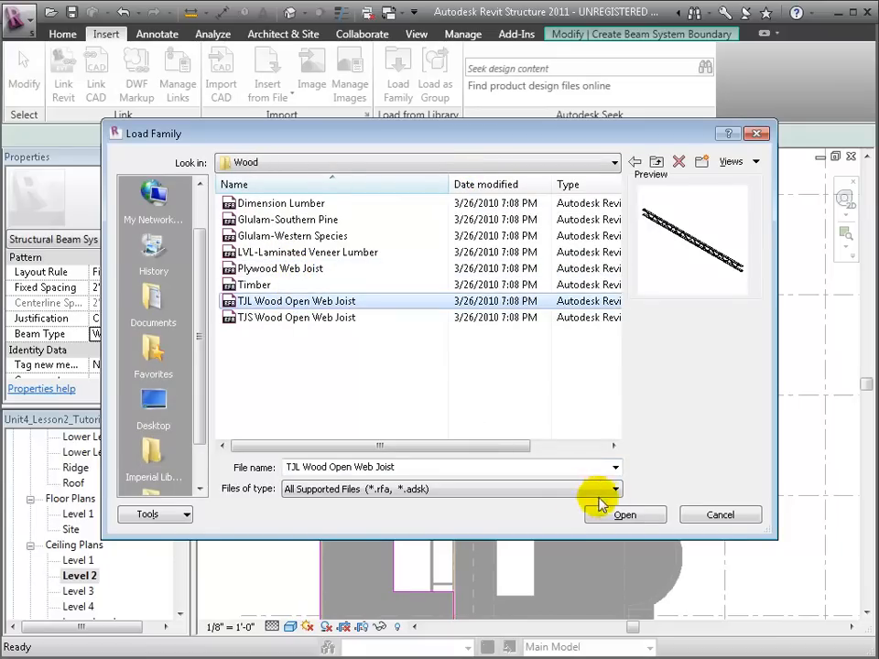
pyautogui.click(626, 512)
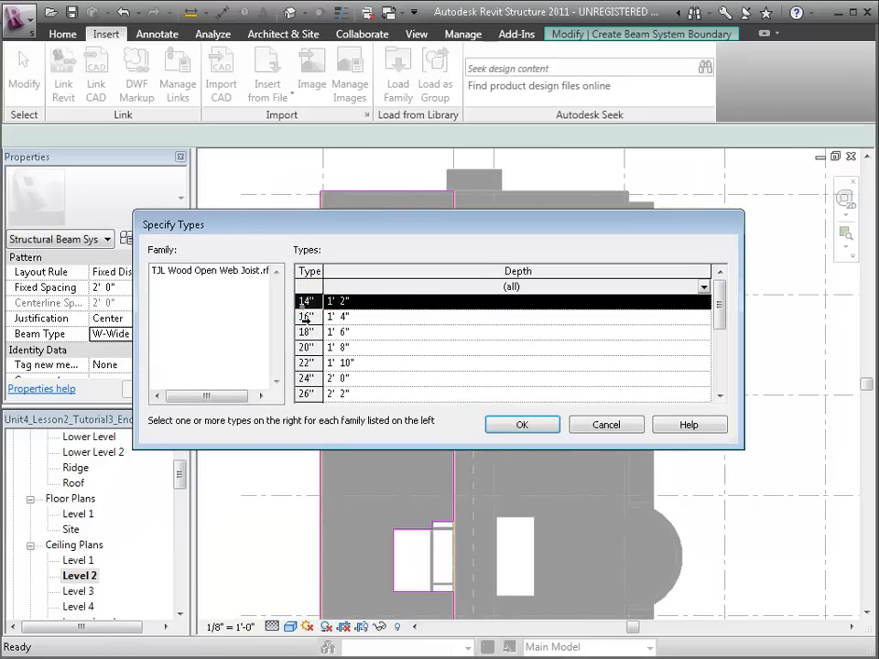
pyautogui.click(308, 315)
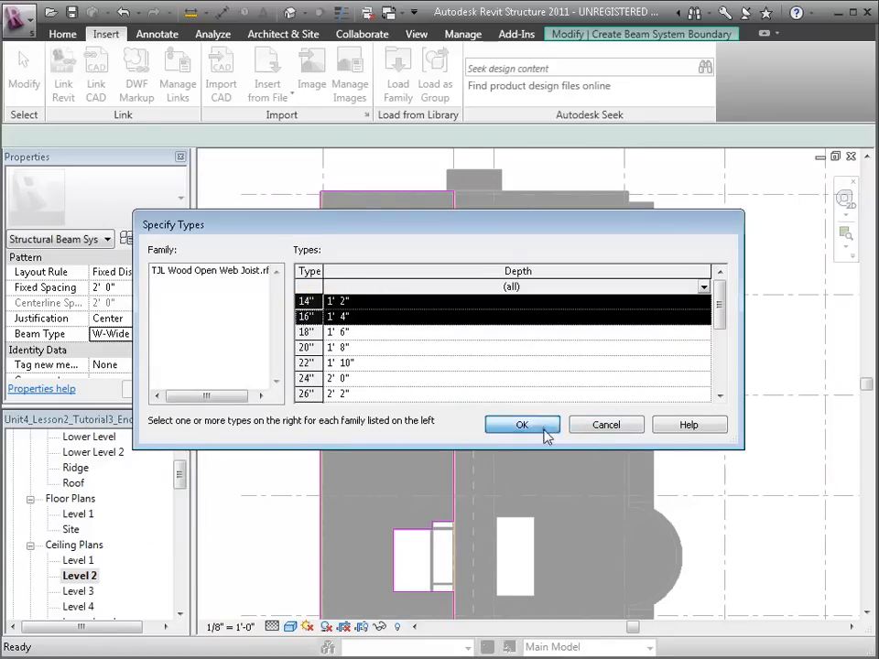
pyautogui.click(522, 425)
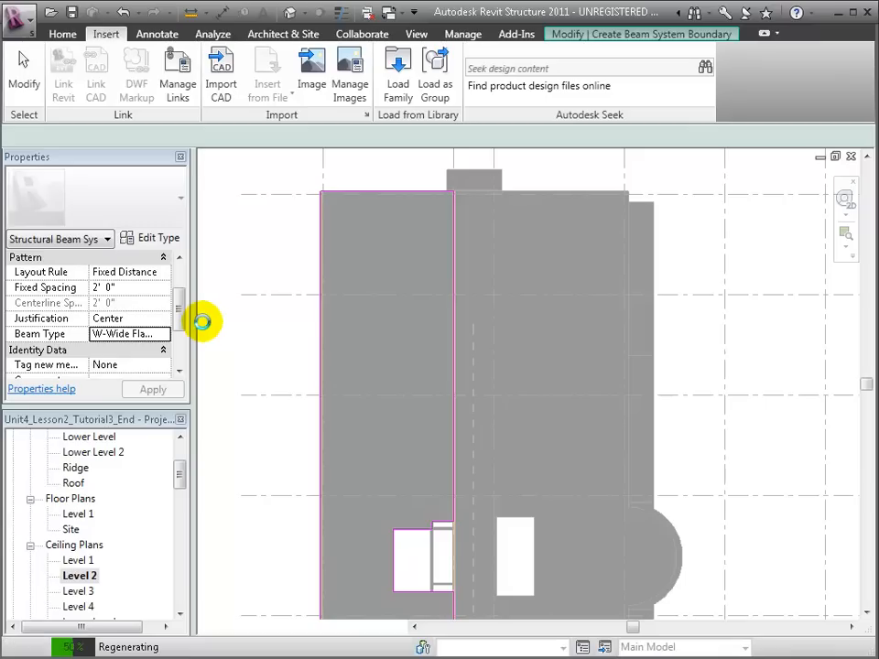
pyautogui.click(161, 333)
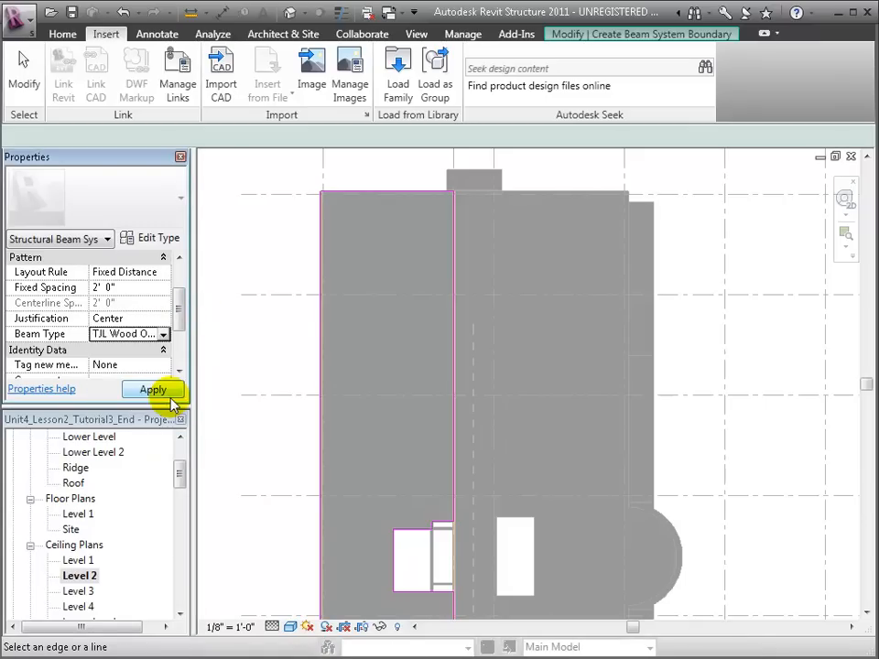
# - Apply TJL Wood Open Web Joist as beam type and finish the beam system
pyautogui.click(154, 388)
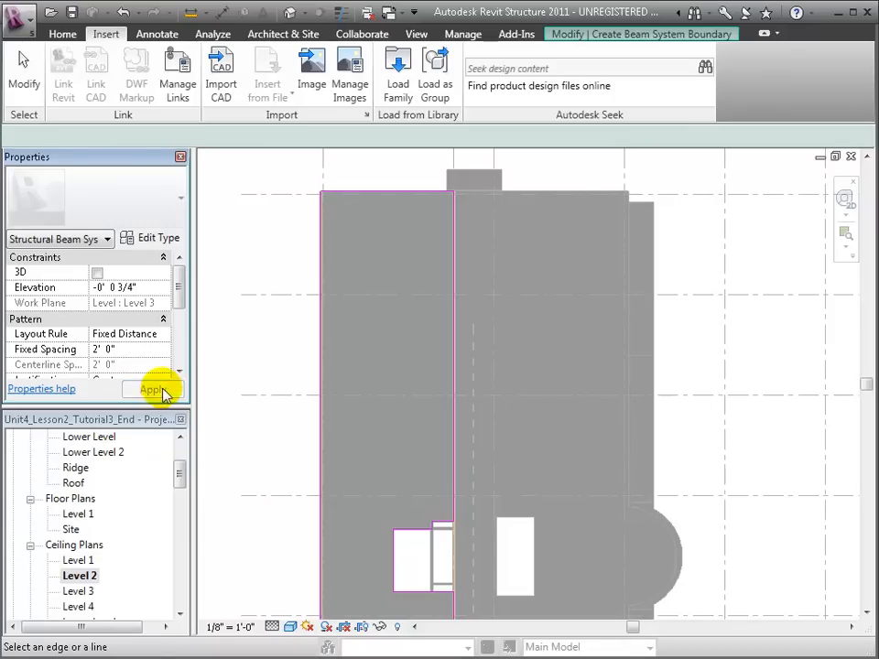
pyautogui.click(153, 388)
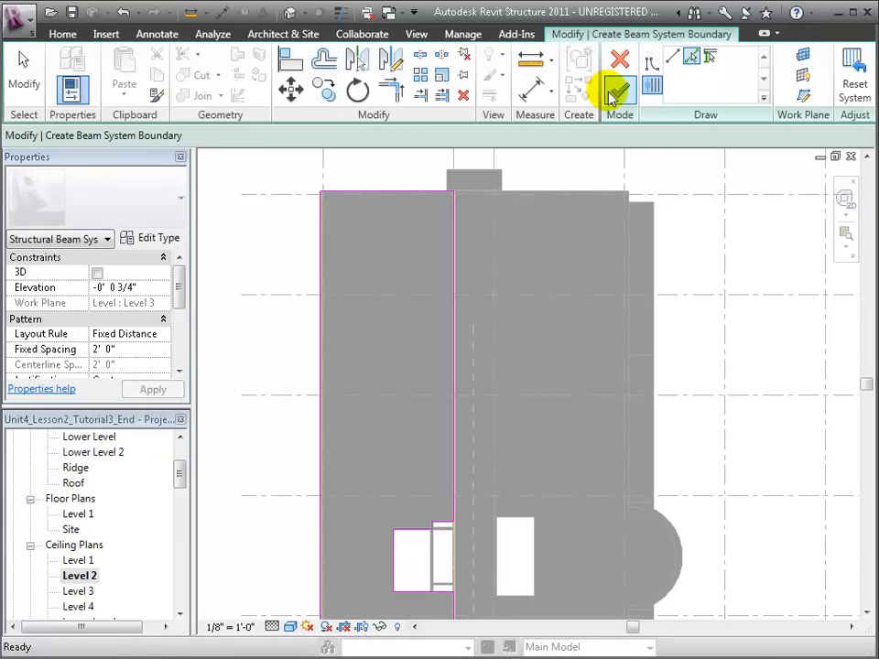
pyautogui.click(619, 92)
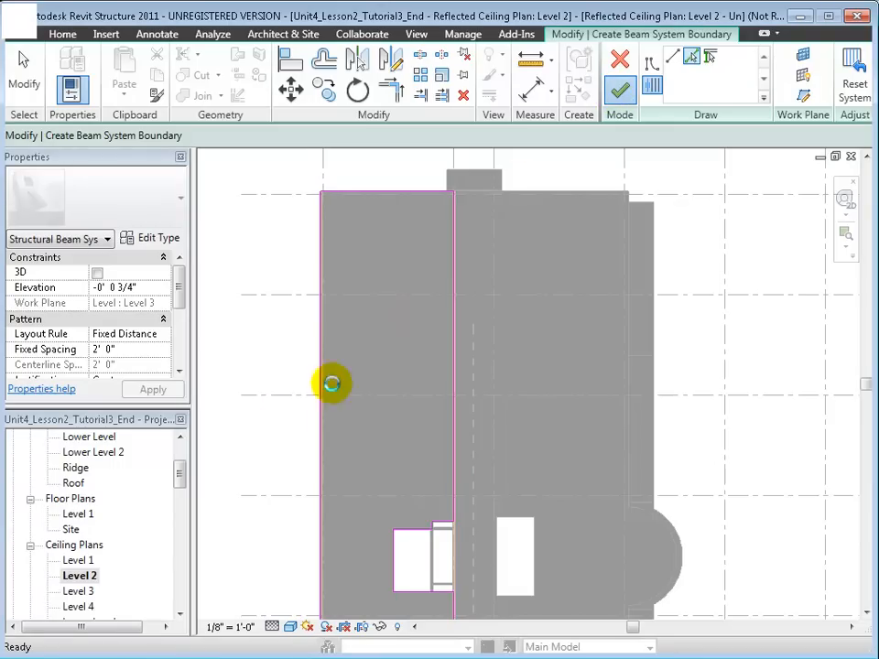
pyautogui.moveTo(242, 451)
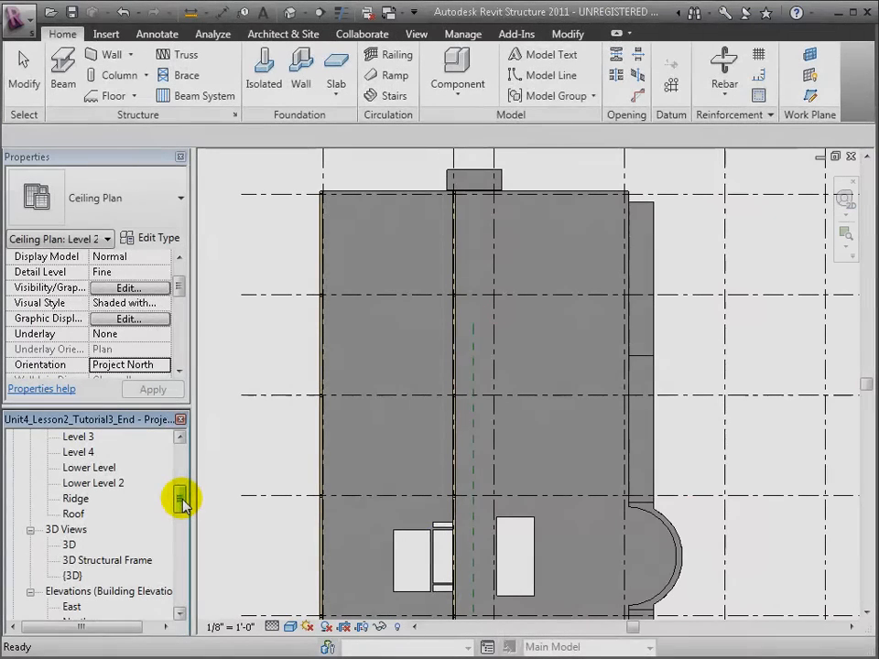
# - Open the 3D Structural Frame view with hidden elements revealed
pyautogui.doubleClick(106, 561)
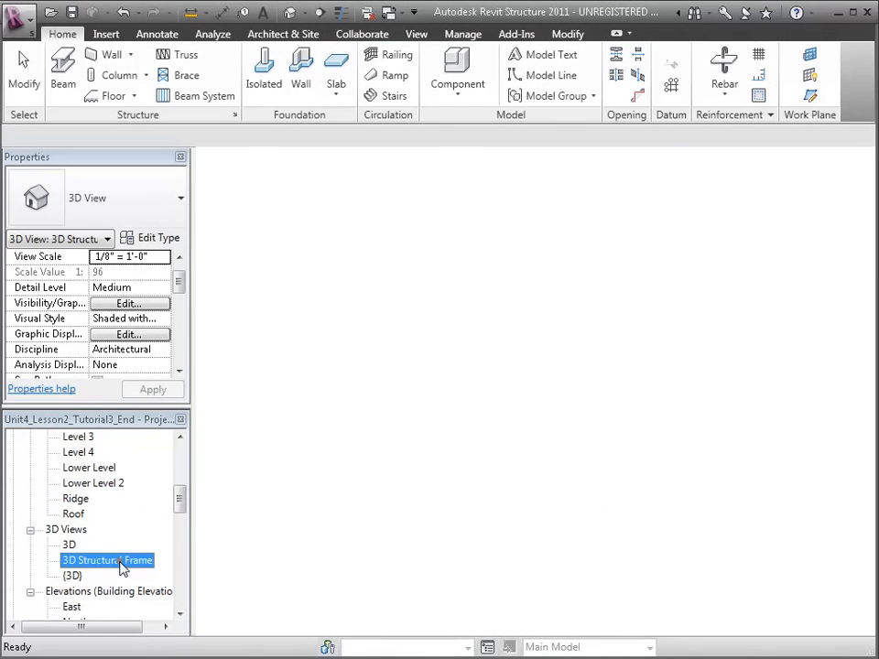
pyautogui.doubleClick(106, 560)
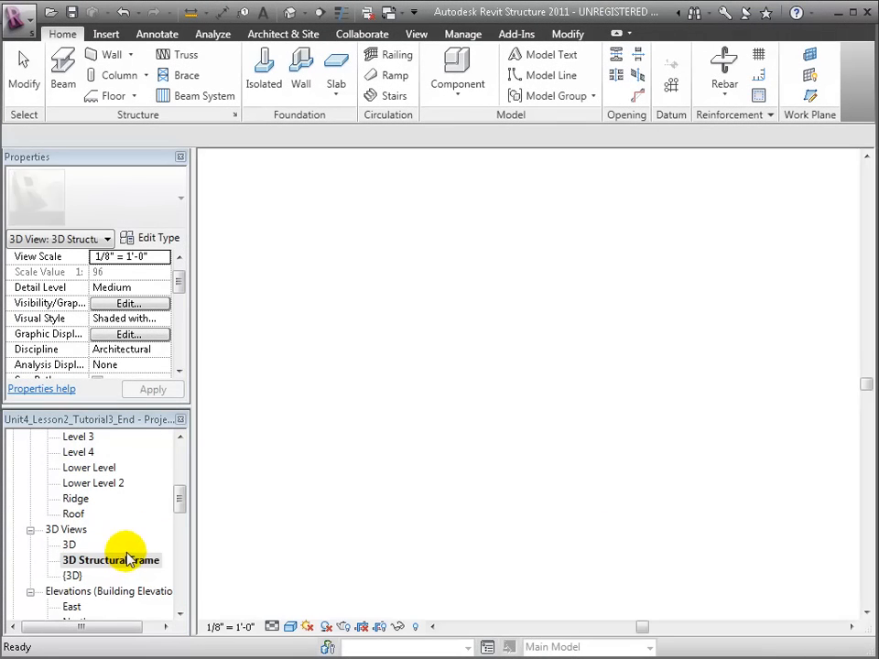
pyautogui.doubleClick(110, 560)
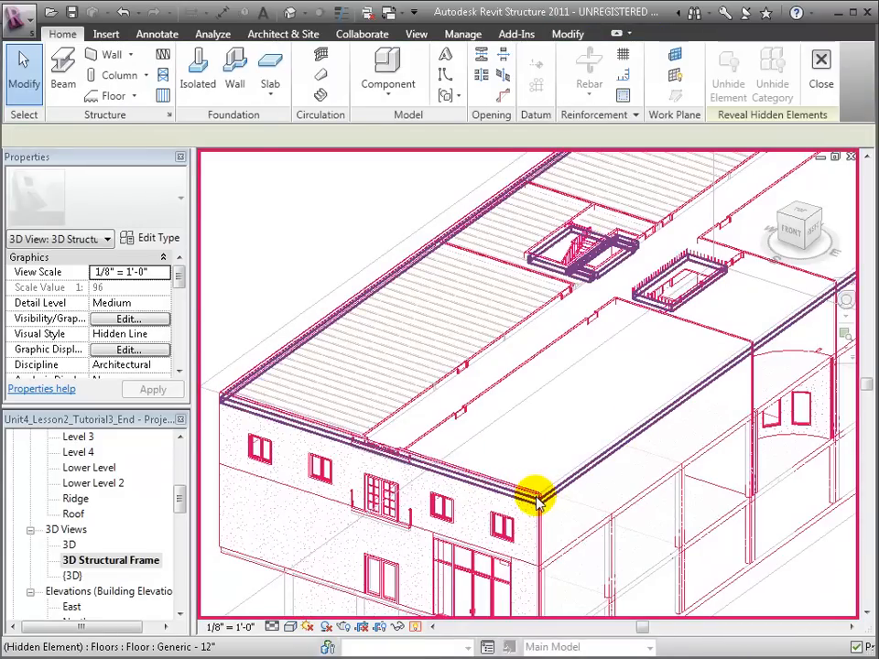
# - Select the Level 3 floor and change its type to Plywood floor
pyautogui.rightClick(535, 498)
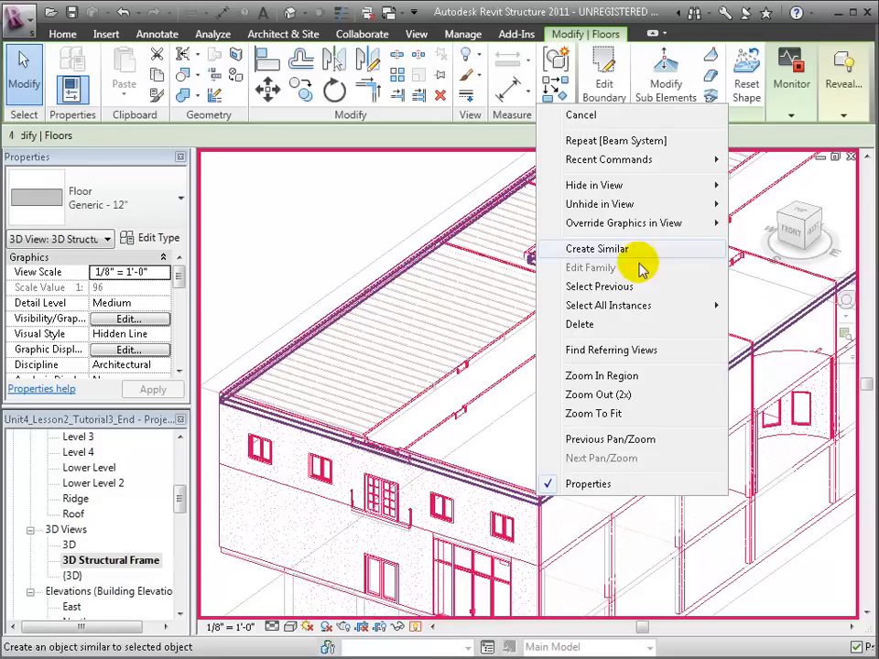
pyautogui.click(597, 249)
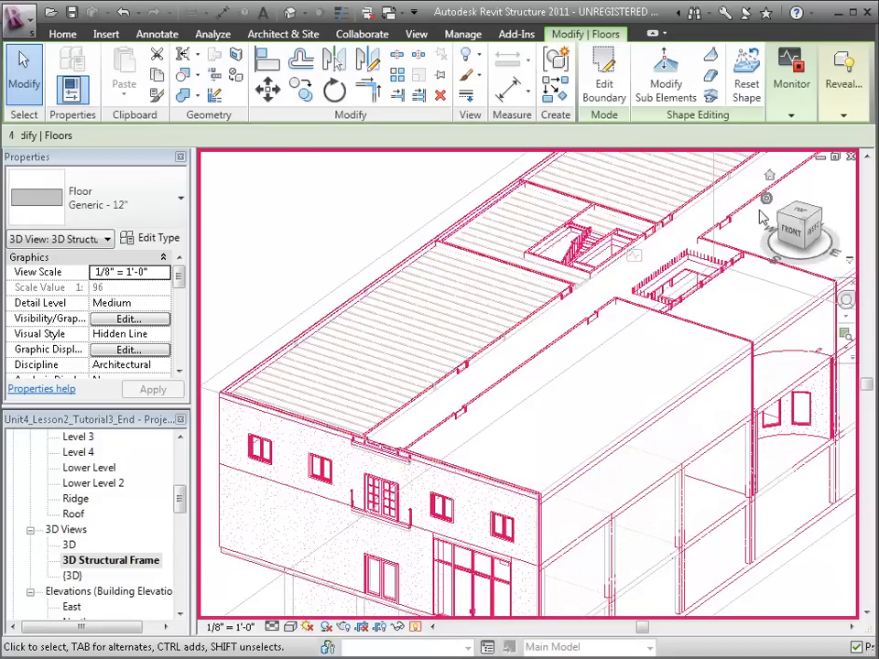
pyautogui.click(414, 627)
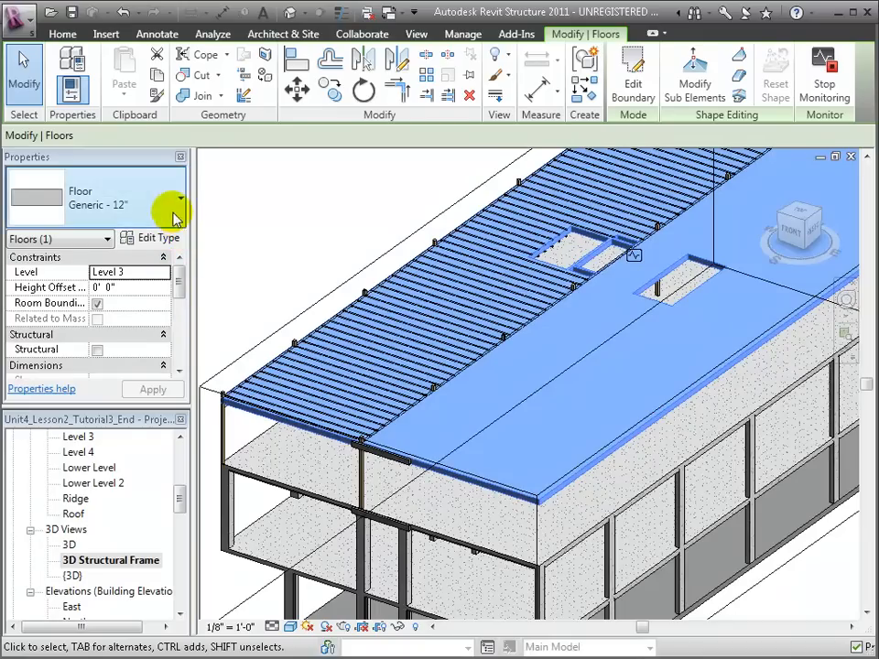
pyautogui.click(176, 218)
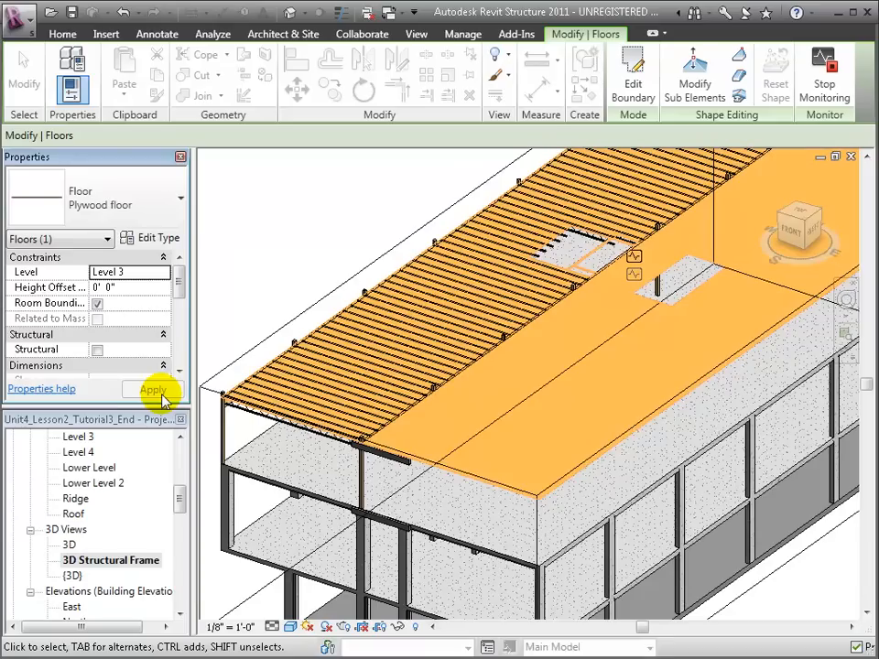
pyautogui.click(154, 388)
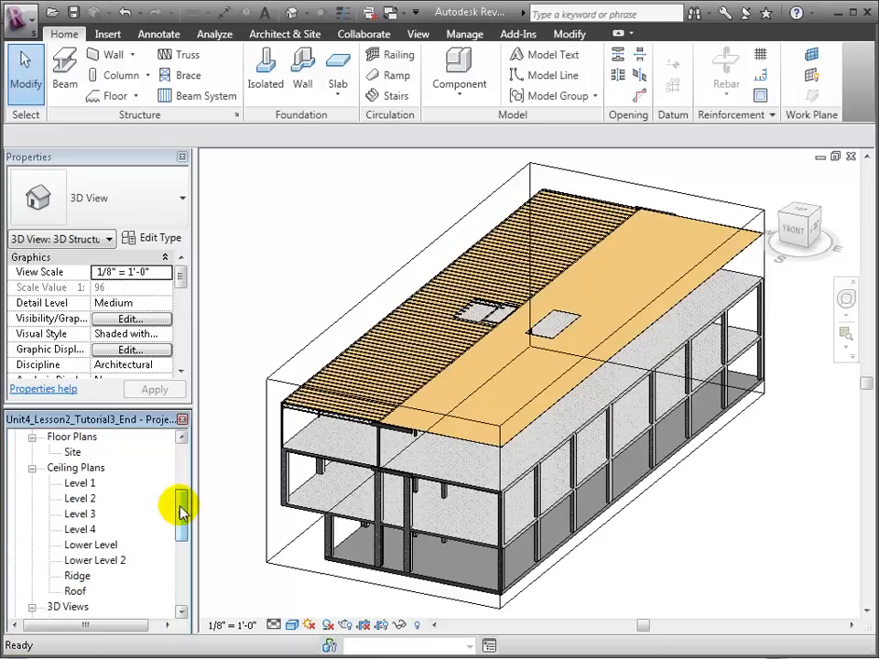
# - Select the Level 2 ceiling plan framing, filtering out floors, grids, reference planes and shaft openings
pyautogui.doubleClick(80, 498)
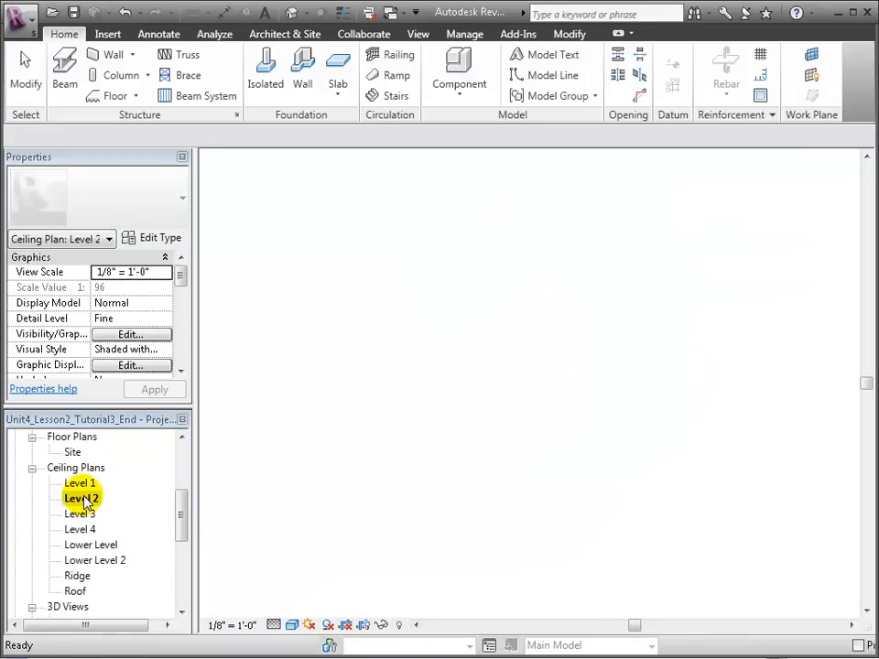
pyautogui.doubleClick(81, 498)
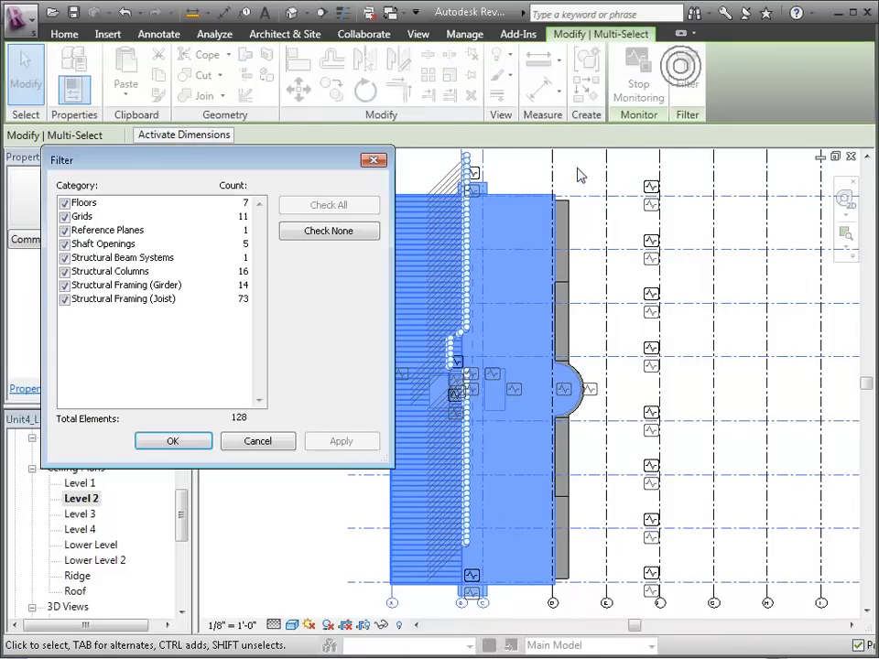
pyautogui.click(328, 231)
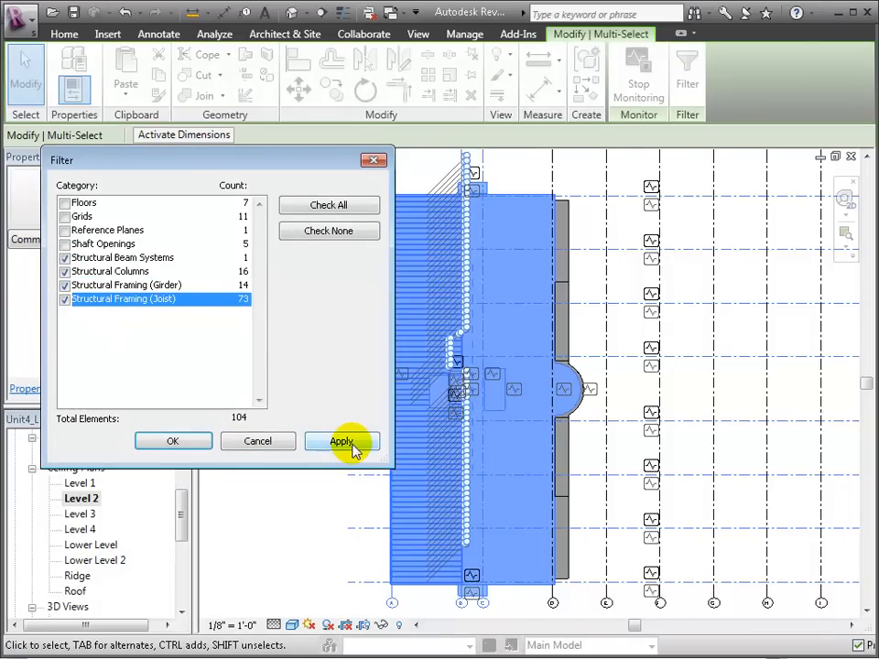
pyautogui.click(340, 442)
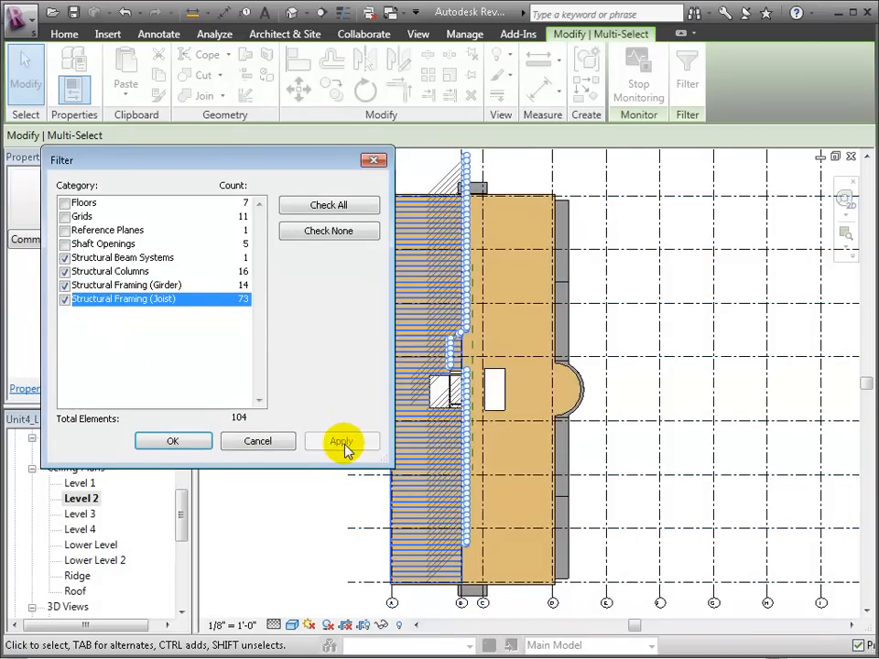
pyautogui.click(340, 441)
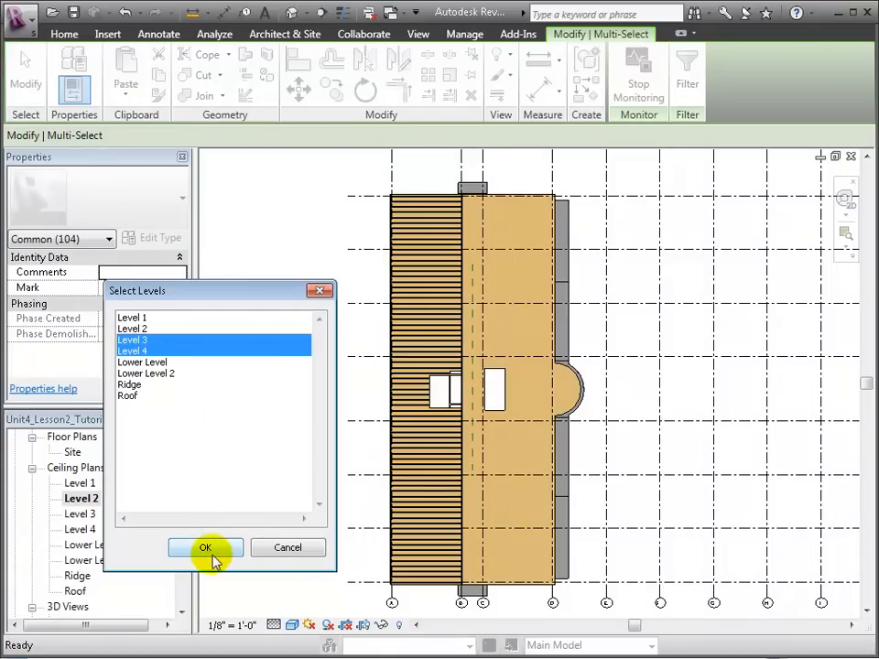
# - Paste the copied framing aligned to Levels 3 and 4
pyautogui.click(205, 546)
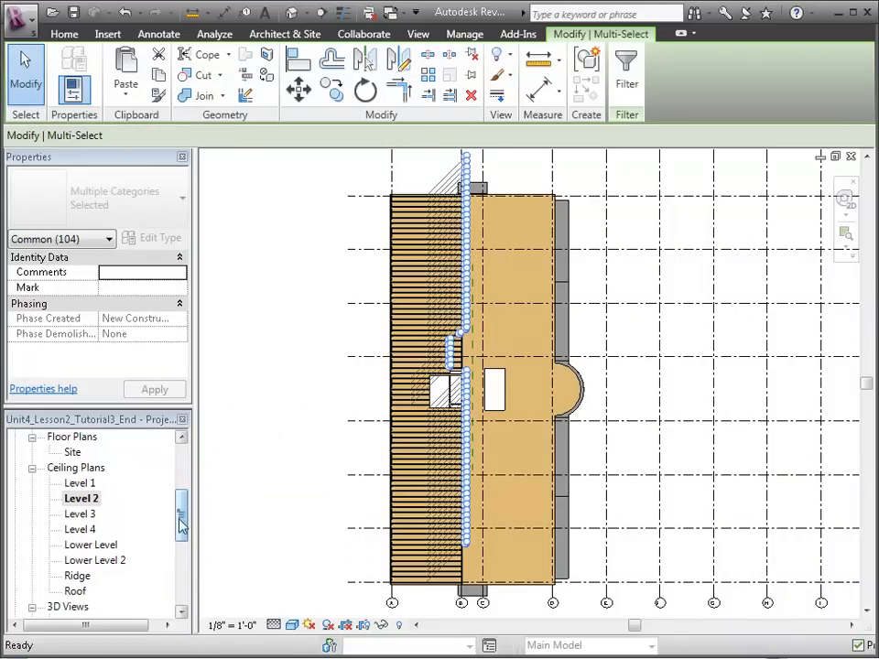
# - View the repeated upper-level framing in 3D and select the top generic floor for retyping
pyautogui.doubleClick(108, 498)
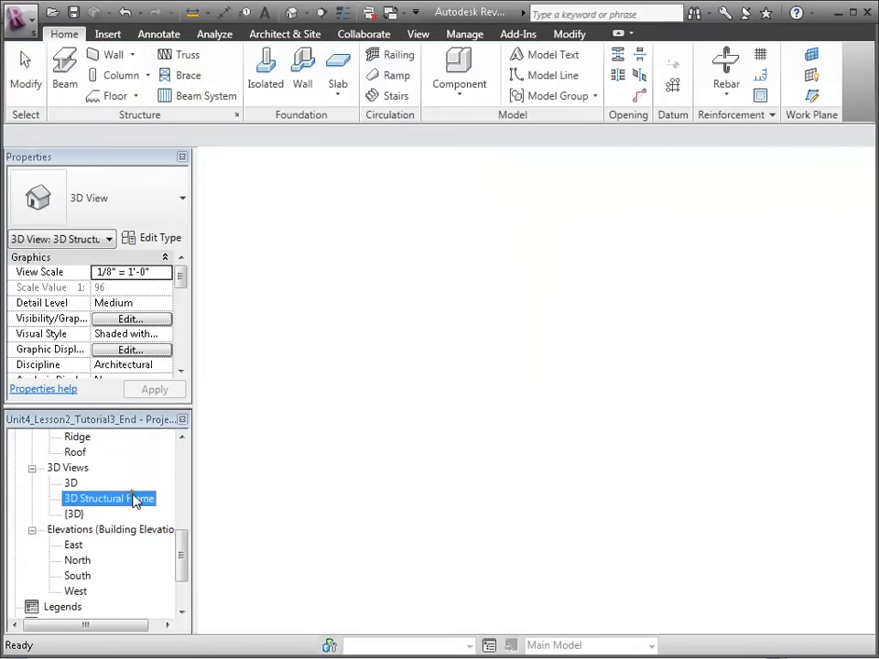
pyautogui.doubleClick(108, 498)
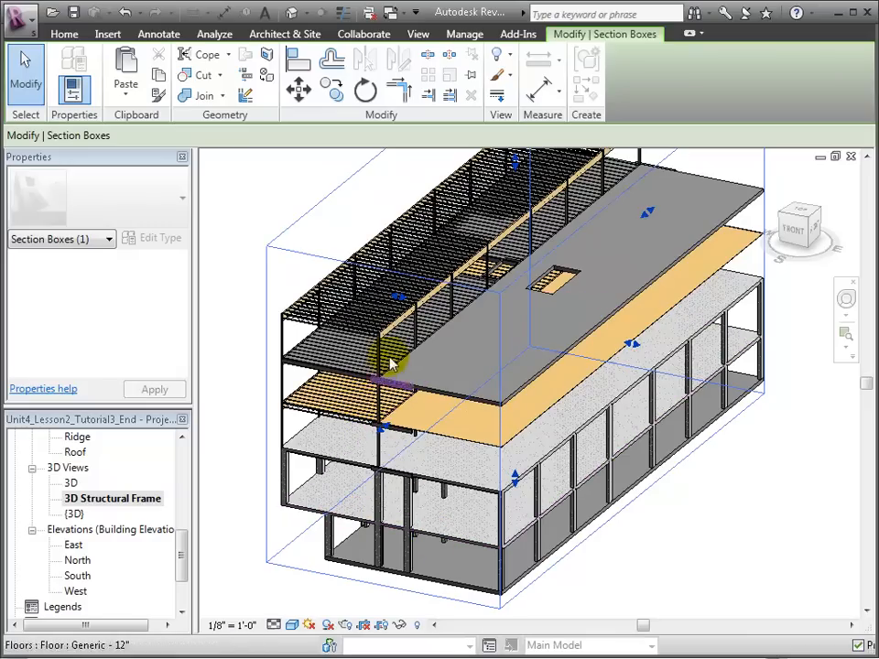
pyautogui.click(498, 387)
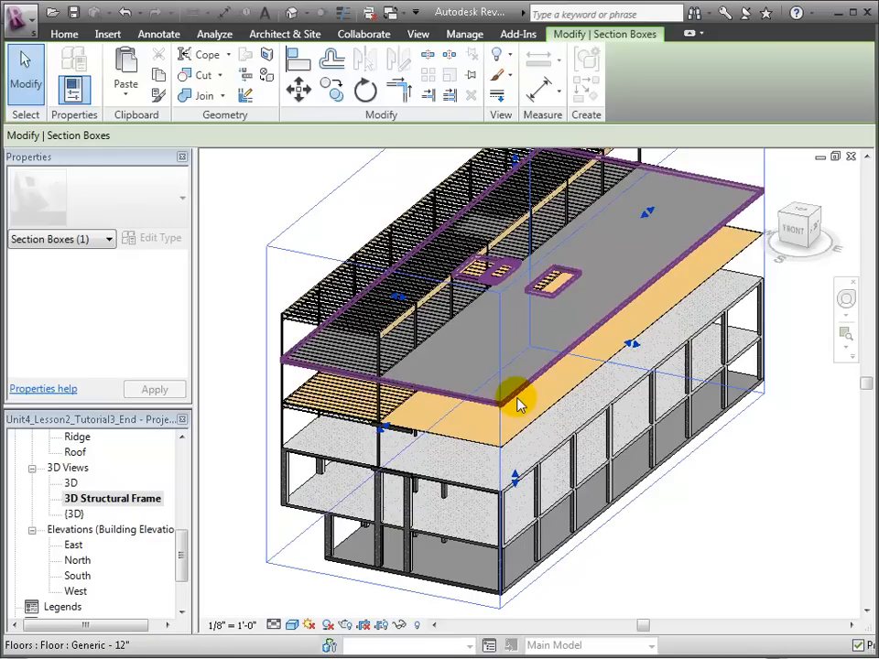
pyautogui.click(516, 403)
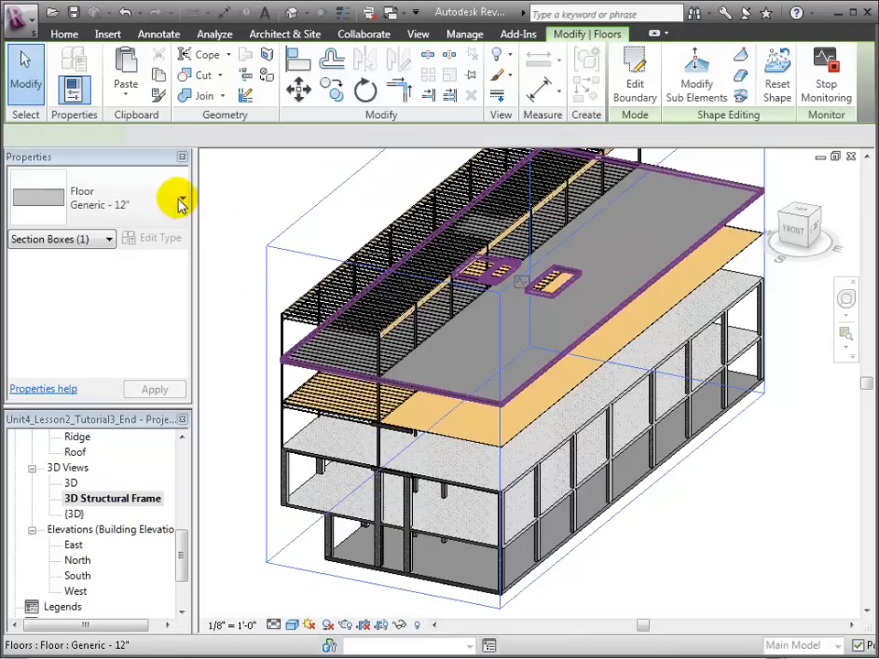
pyautogui.click(174, 203)
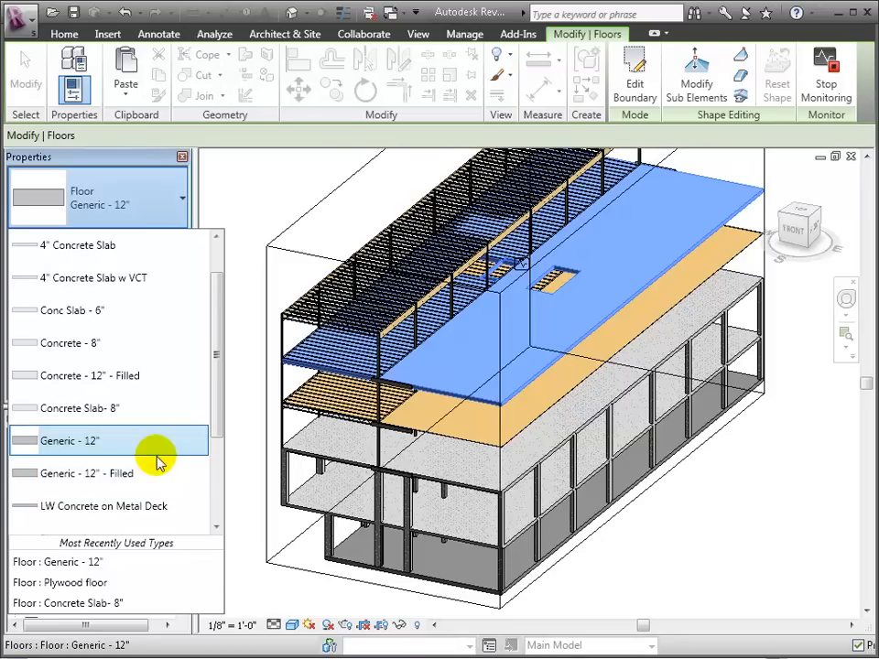